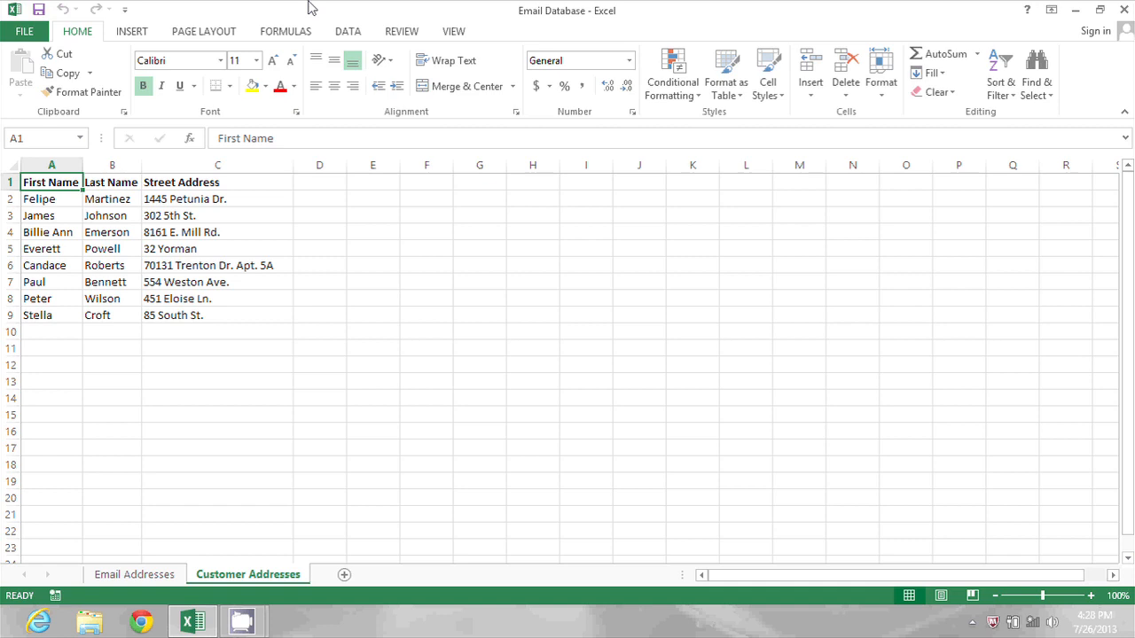
# Right-align Street Address column C, exposing ragged edges from trailing spaces
pyautogui.click(218, 165)
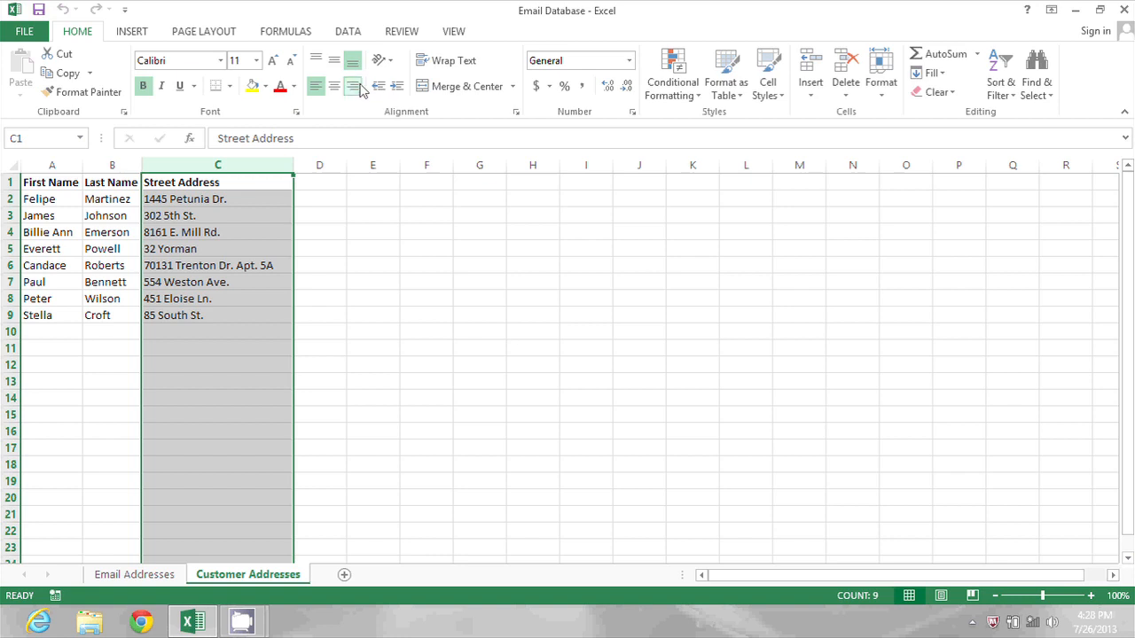
pyautogui.click(355, 85)
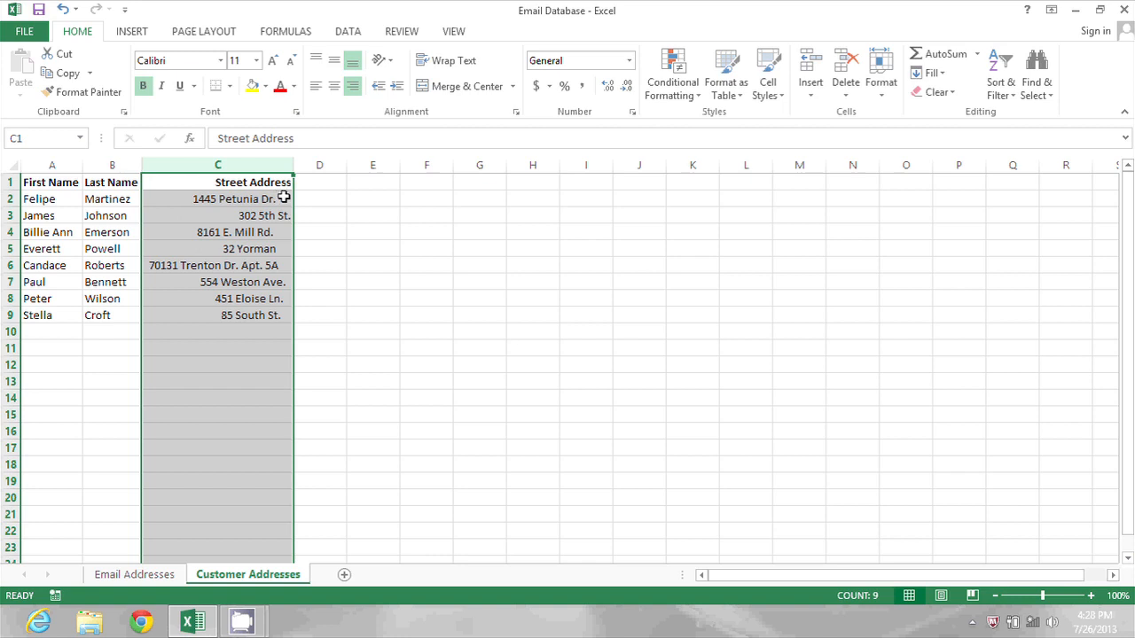
pyautogui.moveTo(324, 193)
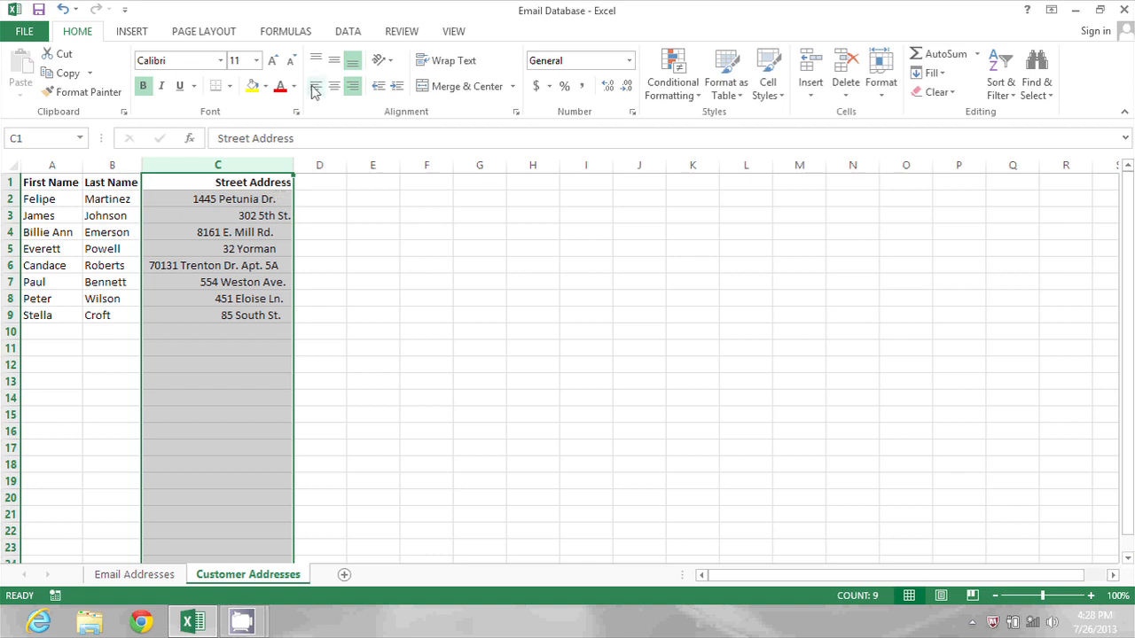
# Return column C to left alignment and select D2 for the cleanup formula
pyautogui.click(316, 85)
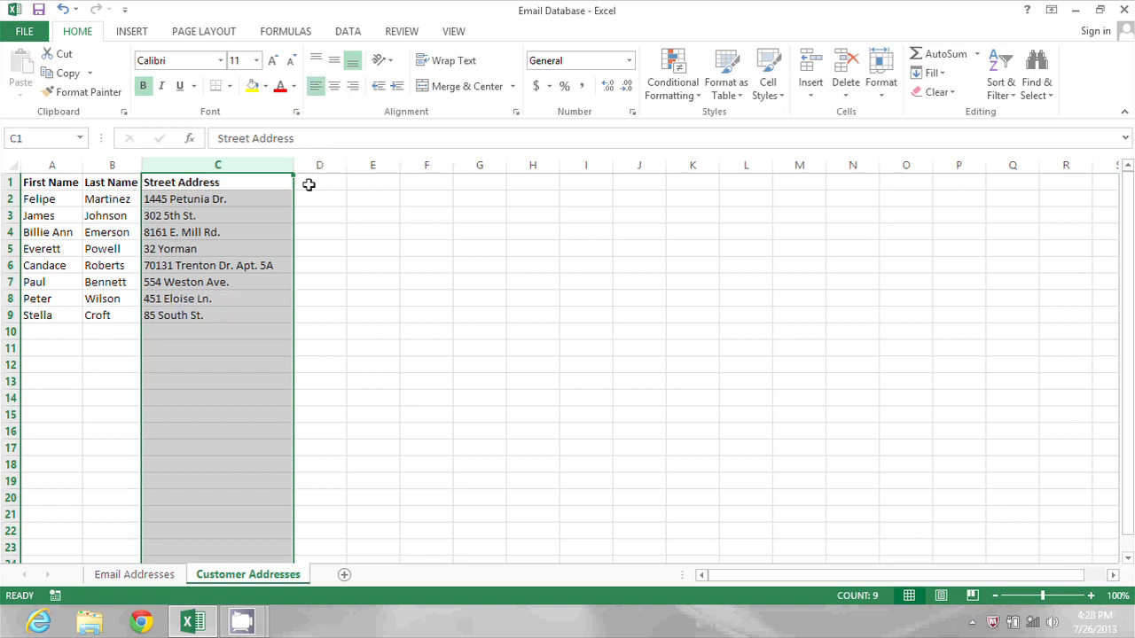
pyautogui.moveTo(320, 182)
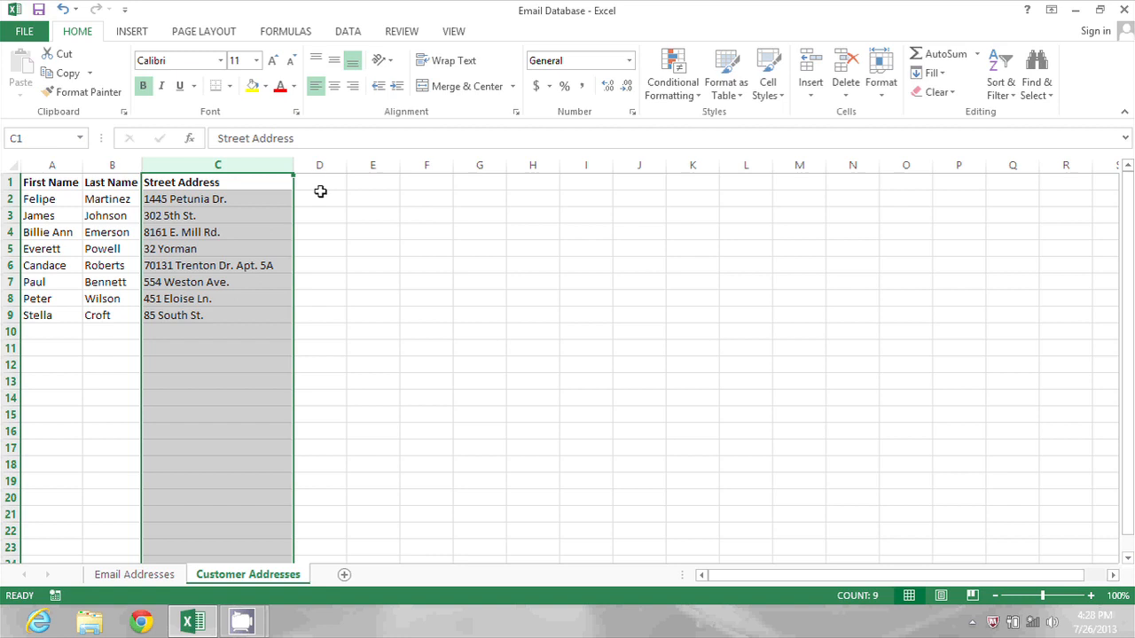
pyautogui.click(320, 198)
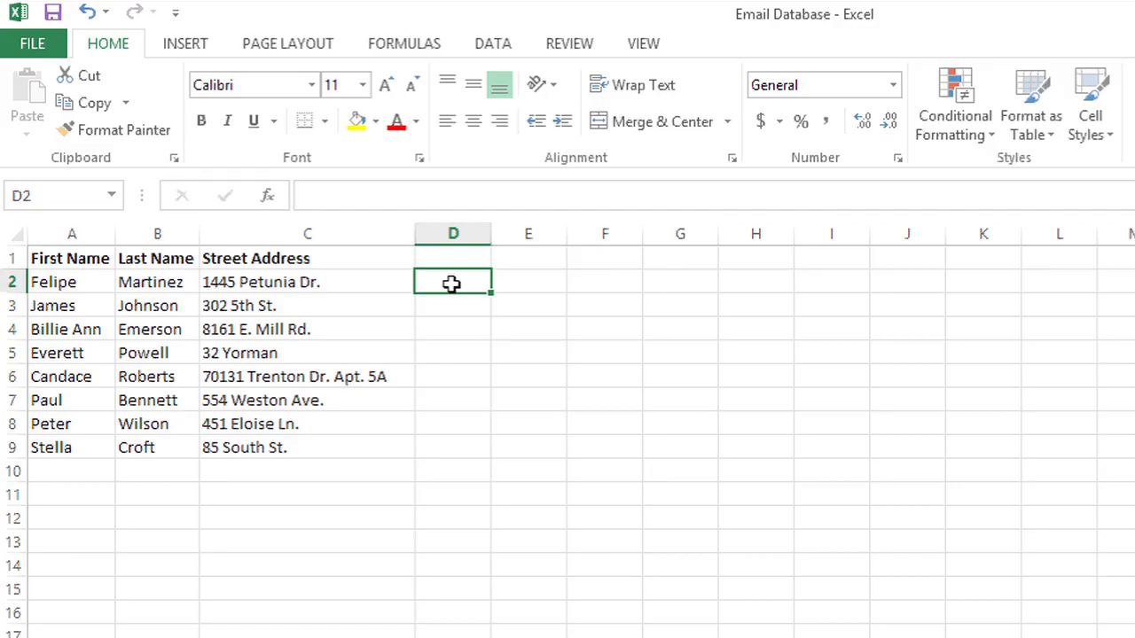
# Enter =TRIM(C2) in D2, returning the cleaned '1445 Petunia Dr.'
pyautogui.write('=tr')
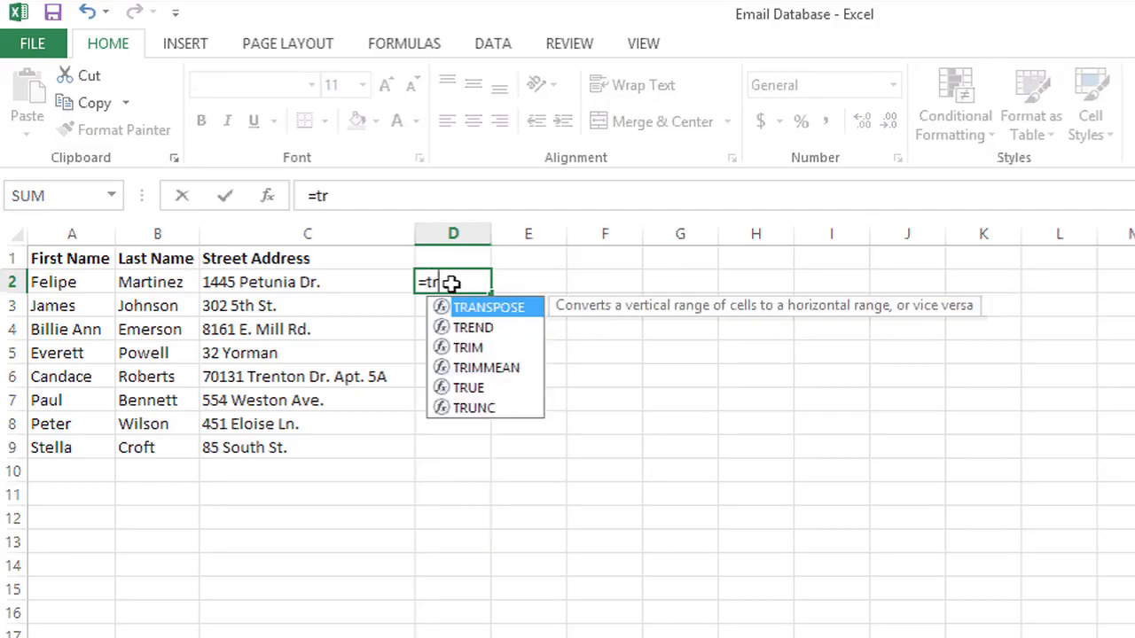
pyautogui.write('im(')
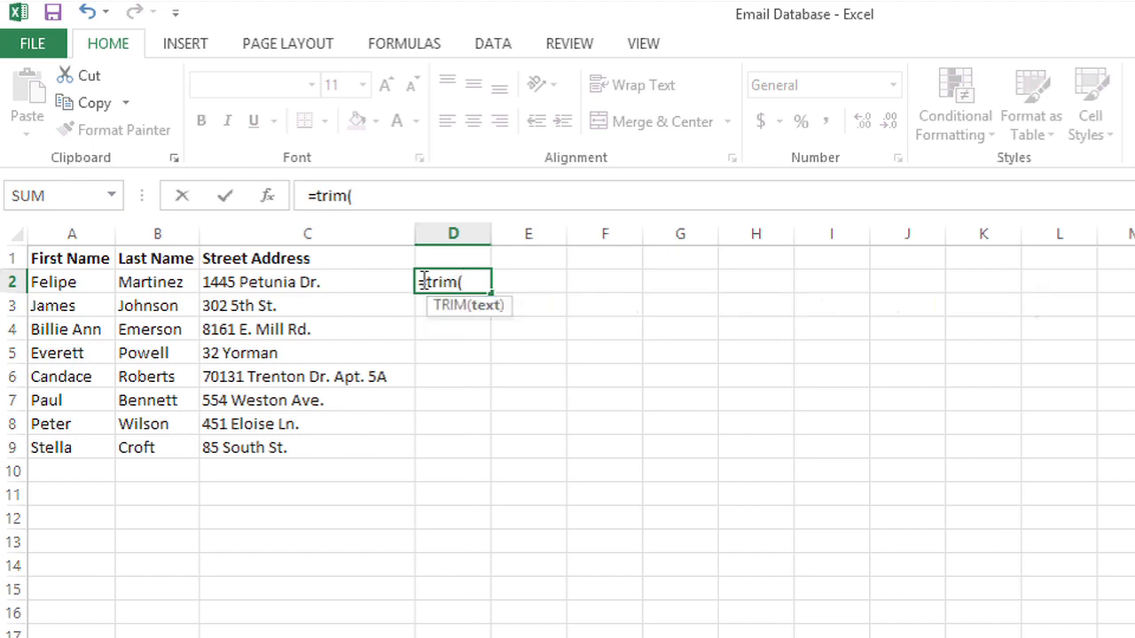
pyautogui.moveTo(370, 277)
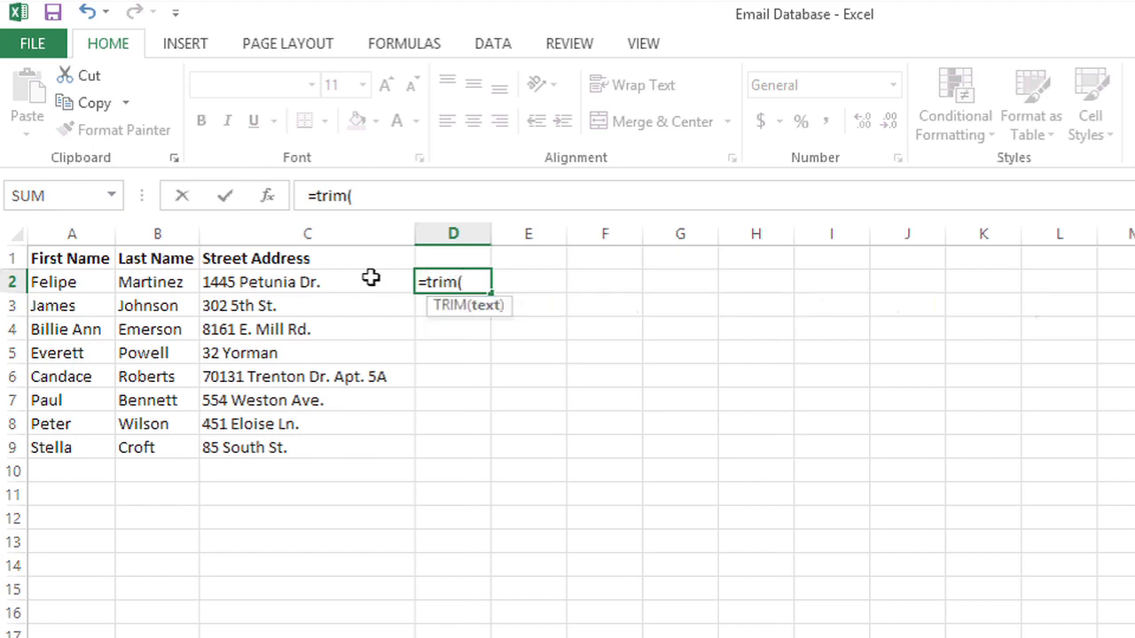
pyautogui.click(307, 282)
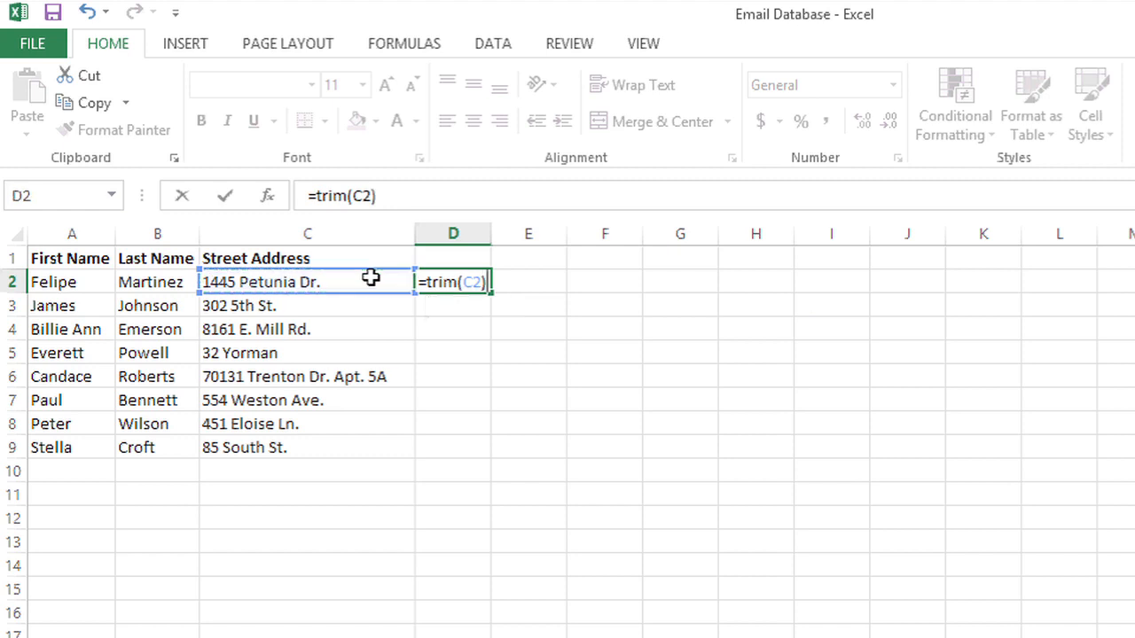
pyautogui.press('Enter')
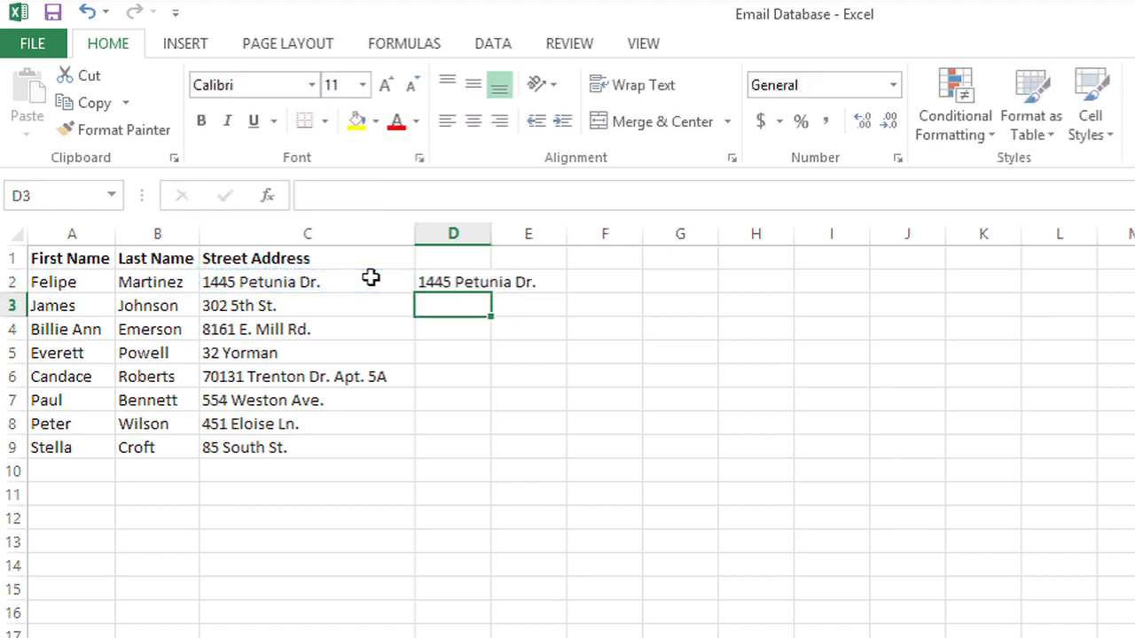
pyautogui.moveTo(416, 282)
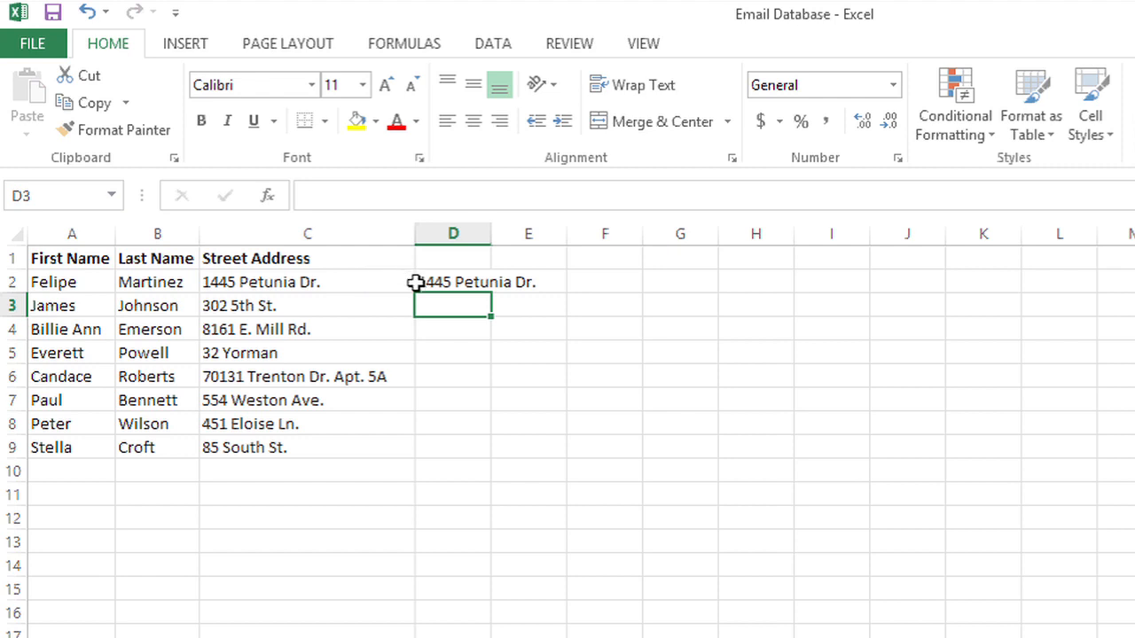
pyautogui.moveTo(425, 282)
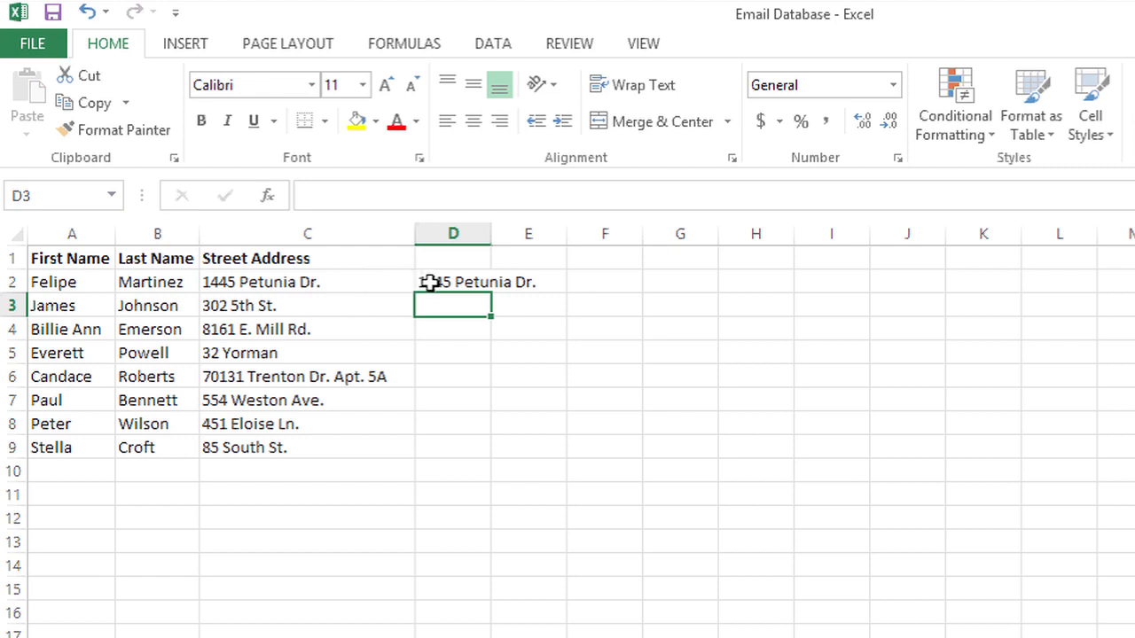
# Fill the TRIM formula from D2 through D9 and right-align the trimmed results
pyautogui.click(452, 282)
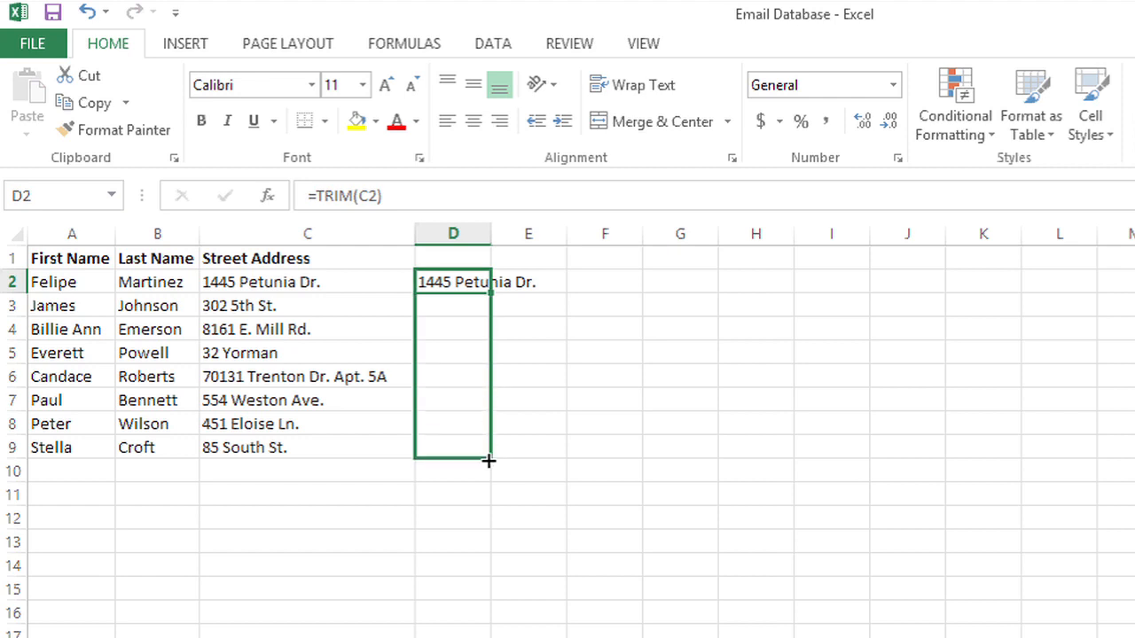
pyautogui.moveTo(483, 467)
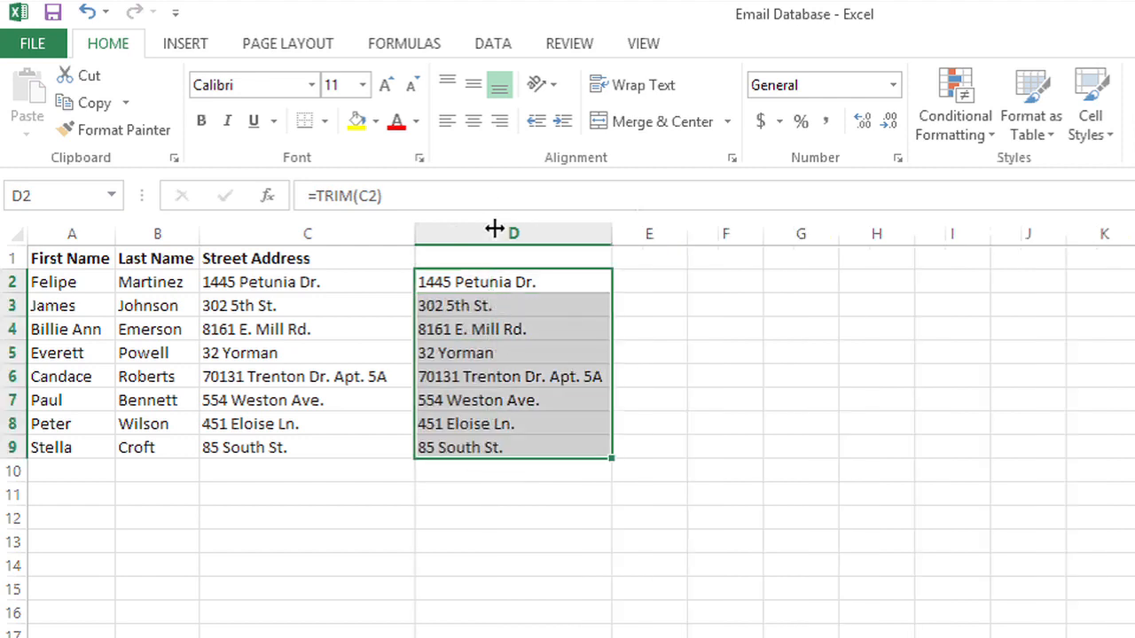
pyautogui.moveTo(499, 148)
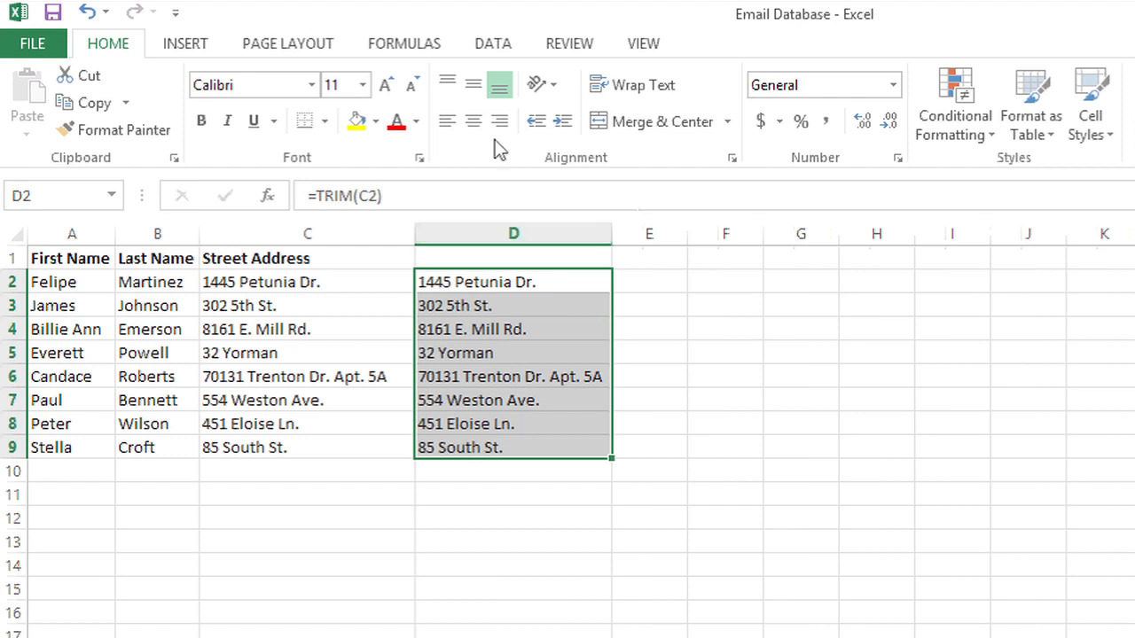
pyautogui.click(499, 122)
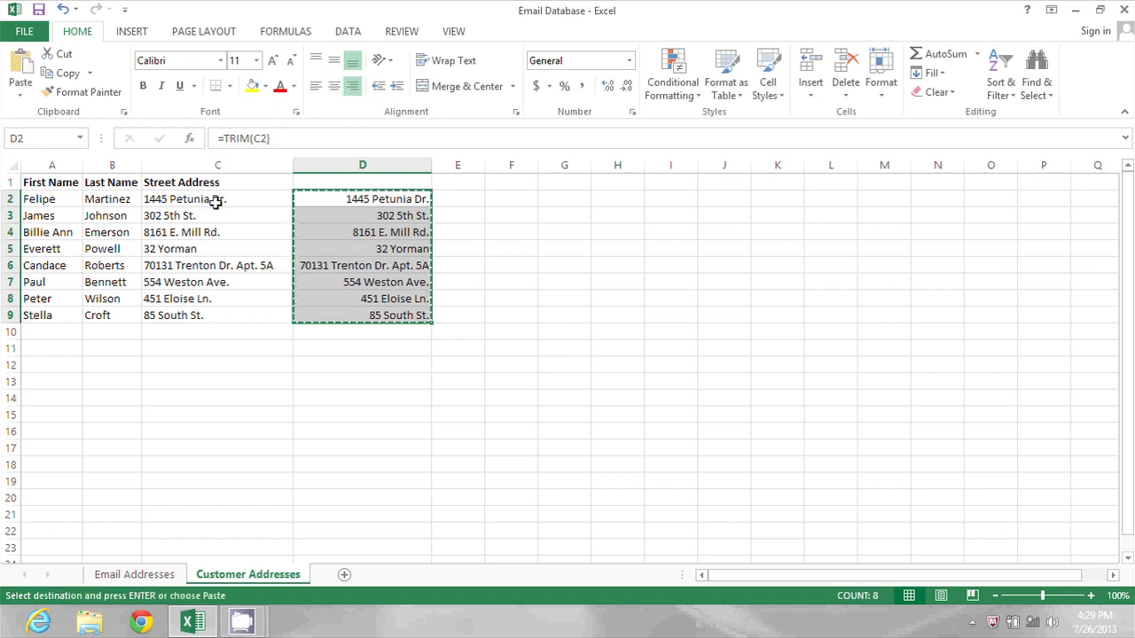
# Paste the trimmed addresses as values over C2:C9 and right-align column C evenly
pyautogui.click(217, 198)
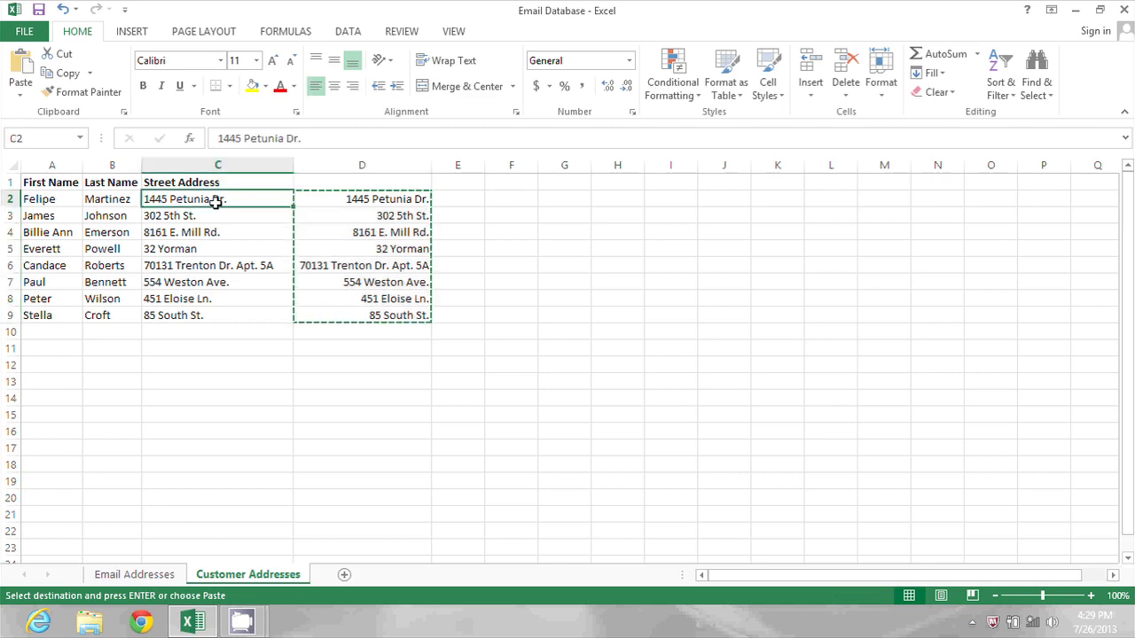
pyautogui.moveTo(52, 96)
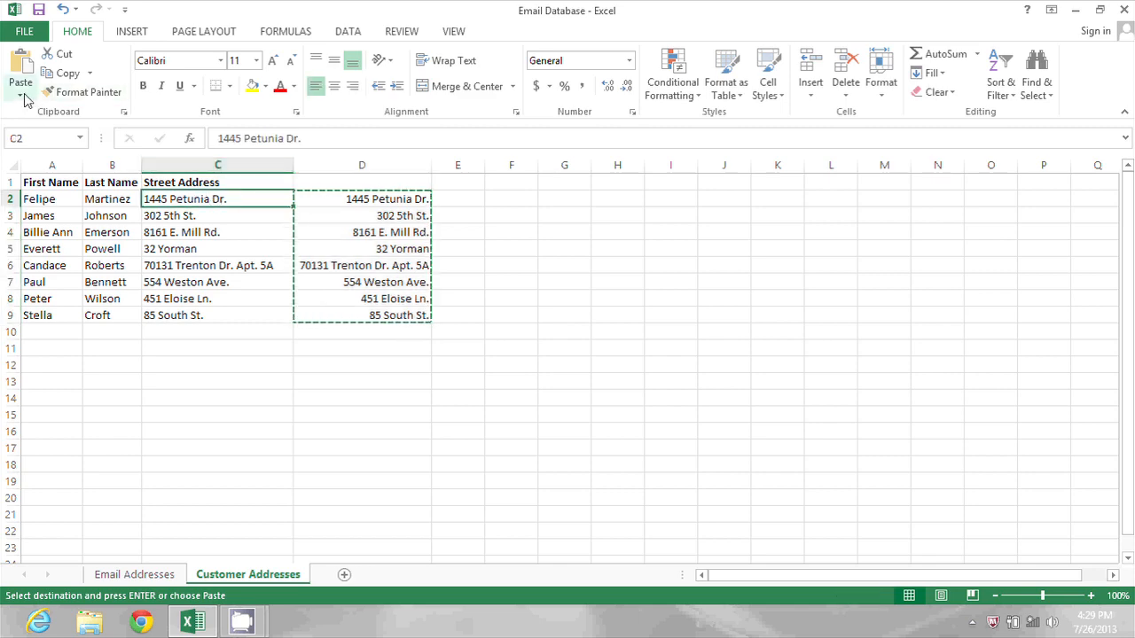
pyautogui.click(30, 96)
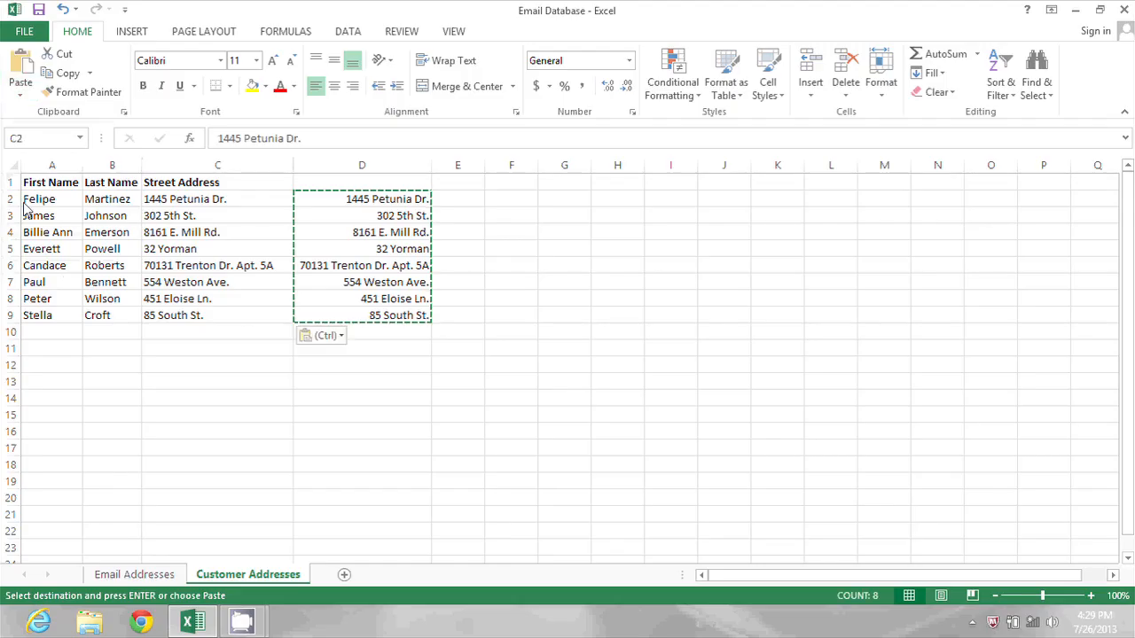
pyautogui.click(217, 165)
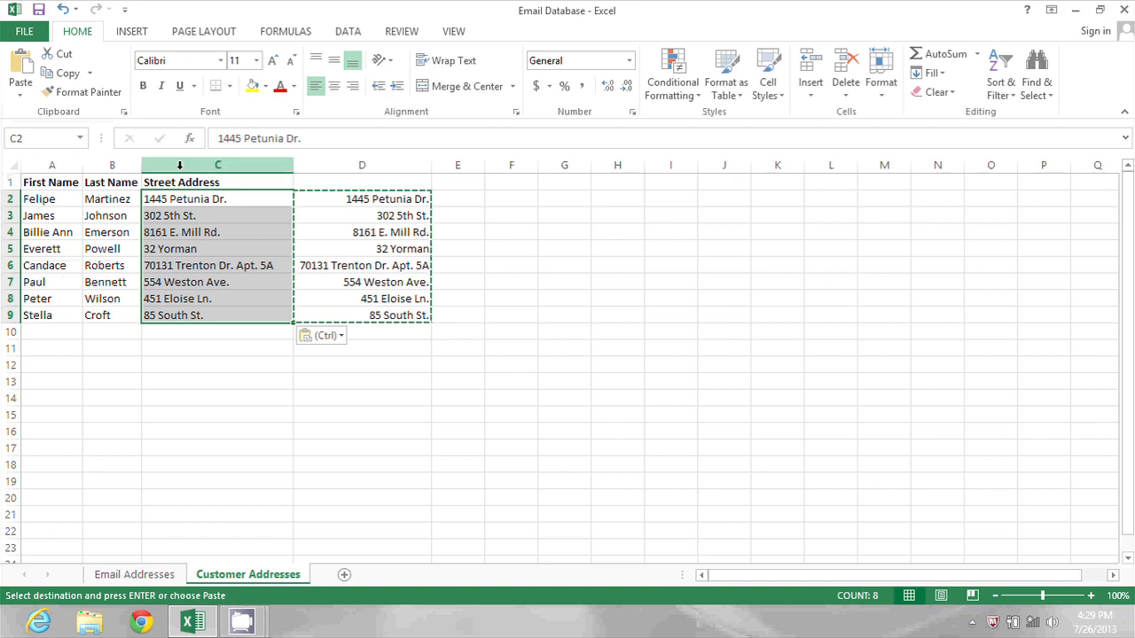
pyautogui.click(353, 86)
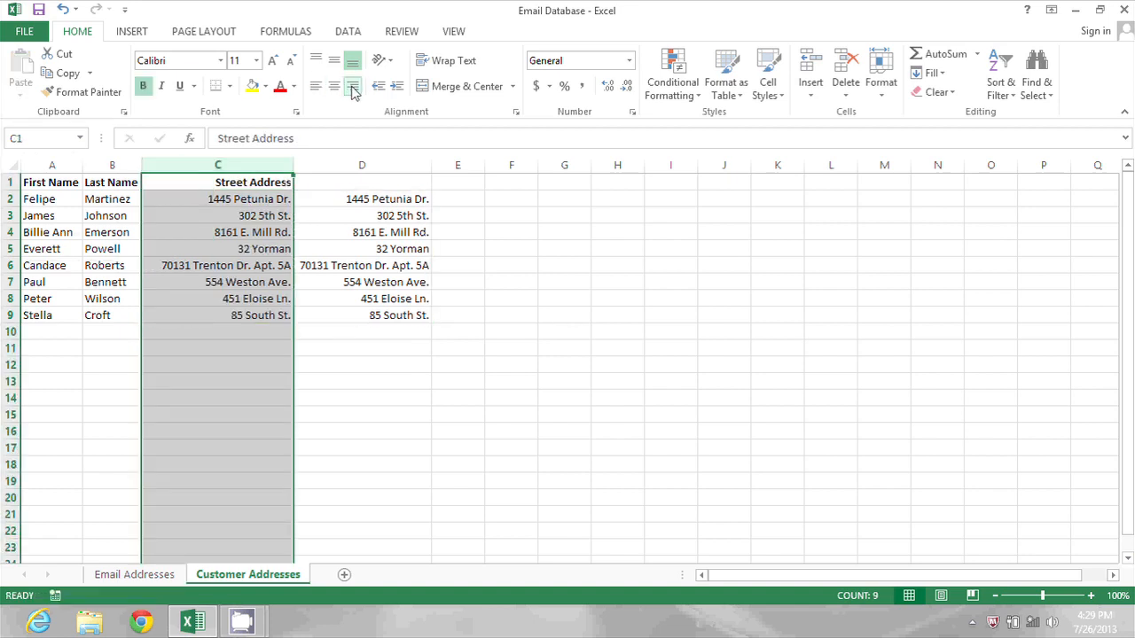